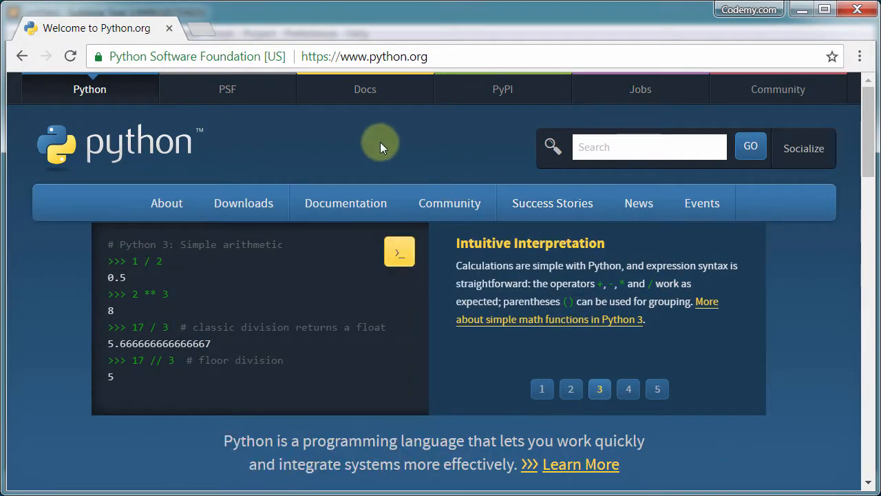
{"action": "mouse_move", "coordinate": [333, 161]}
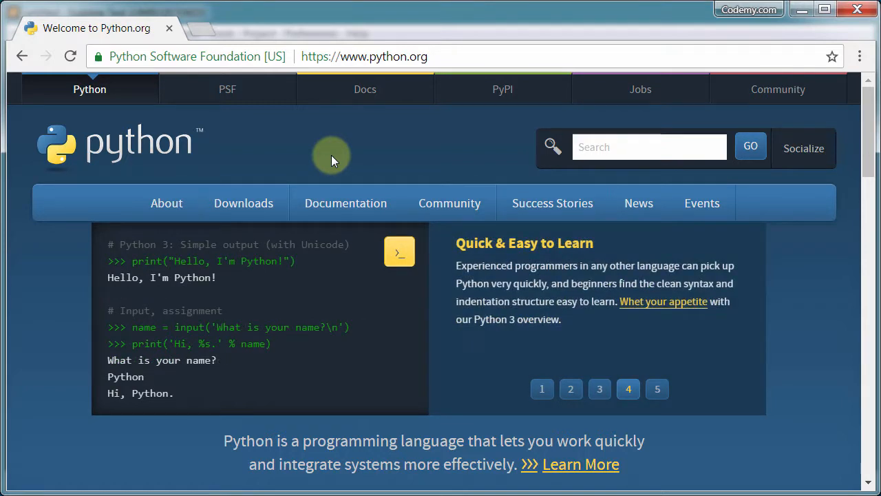
{"action": "mouse_move", "coordinate": [94, 227]}
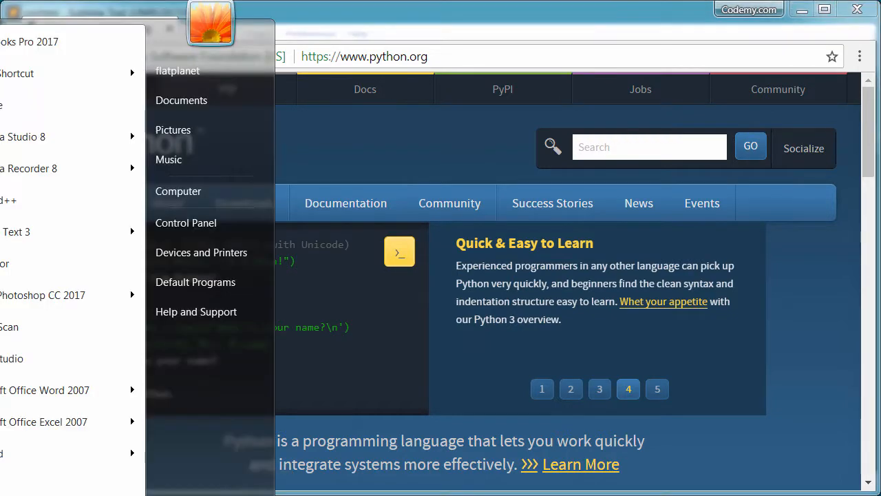
{"action": "mouse_move", "coordinate": [186, 223]}
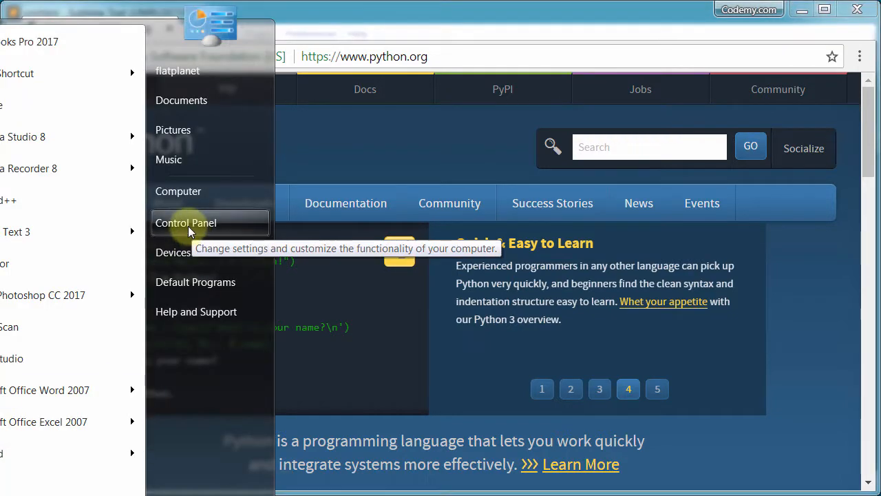
{"action": "left_click", "coordinate": [186, 223]}
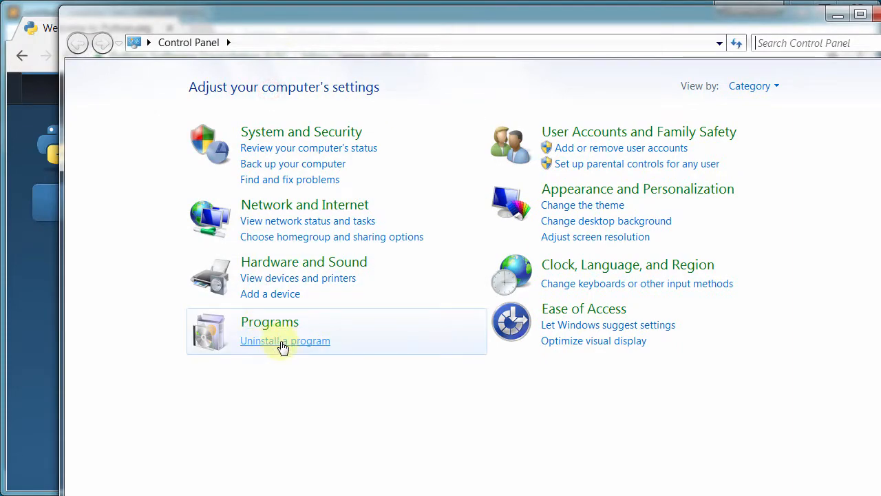
{"action": "left_click", "coordinate": [285, 340]}
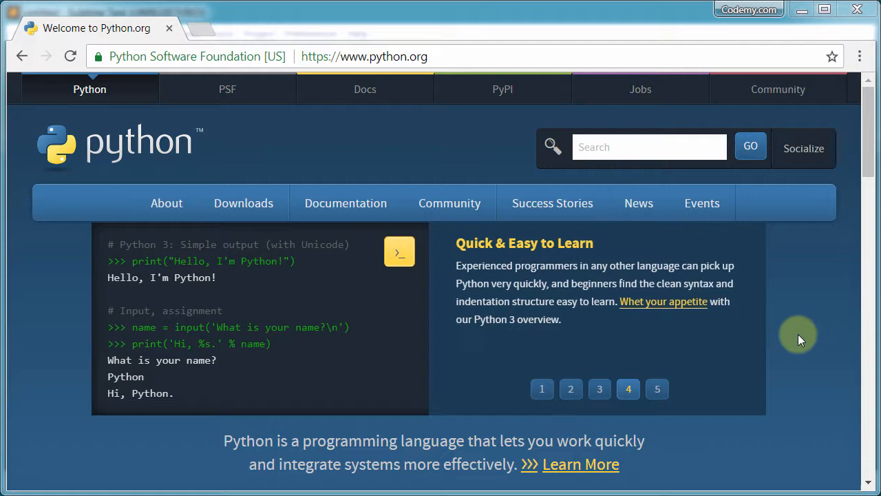
Step: Show python.org's Download for Windows panel offering Python 3.6.5
{"action": "left_click", "coordinate": [657, 389]}
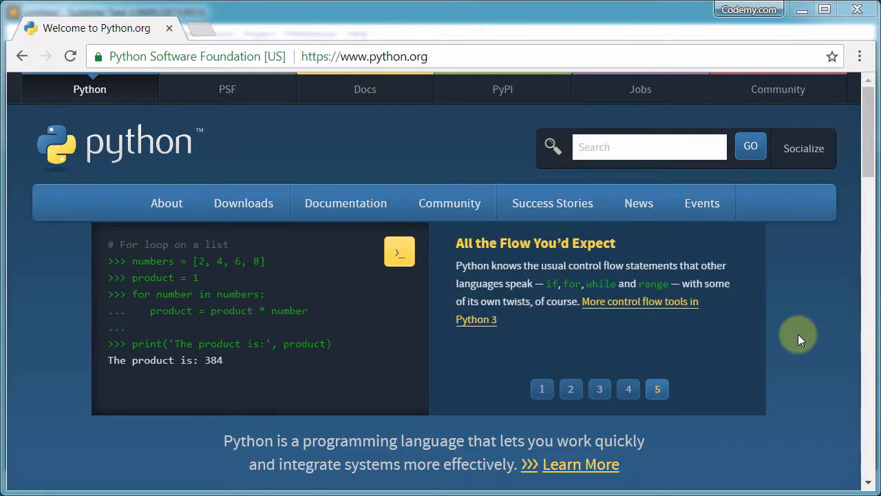
{"action": "mouse_move", "coordinate": [246, 97]}
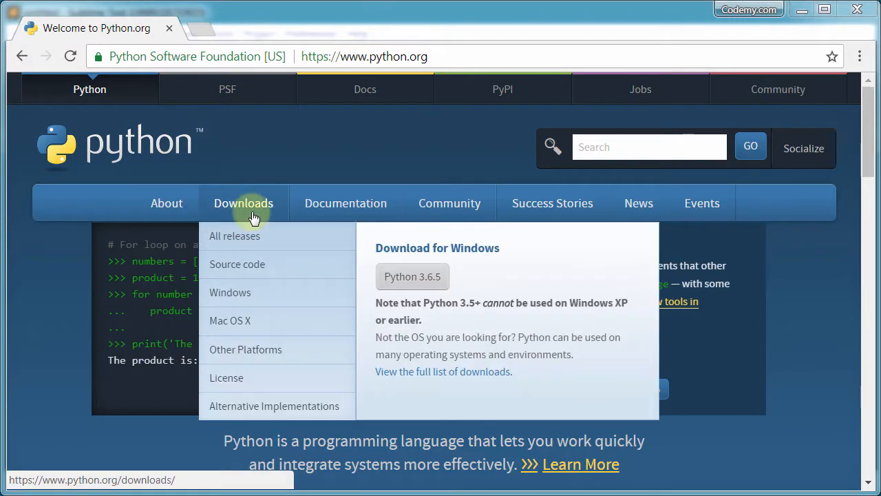
{"action": "mouse_move", "coordinate": [413, 277]}
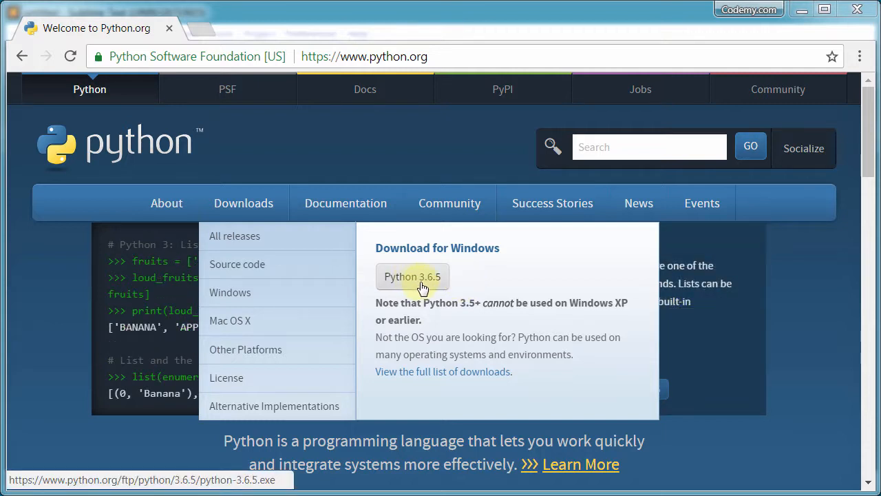
{"action": "mouse_move", "coordinate": [422, 286]}
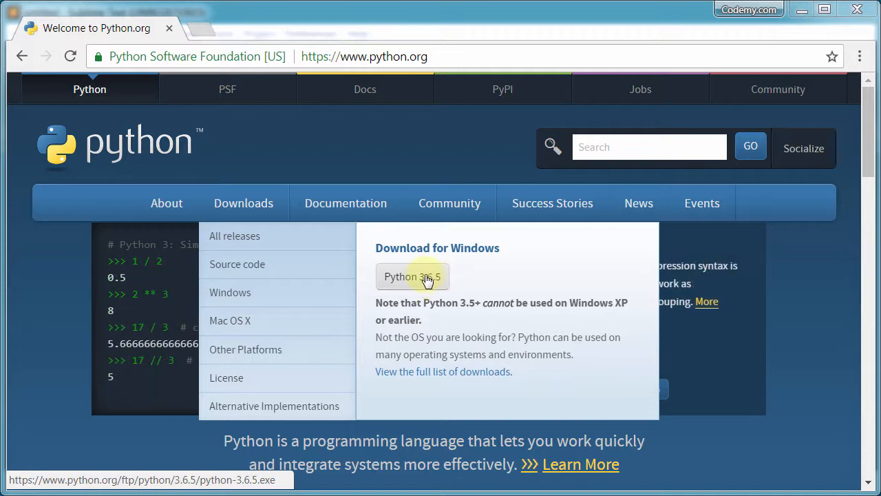
{"action": "mouse_move", "coordinate": [464, 281]}
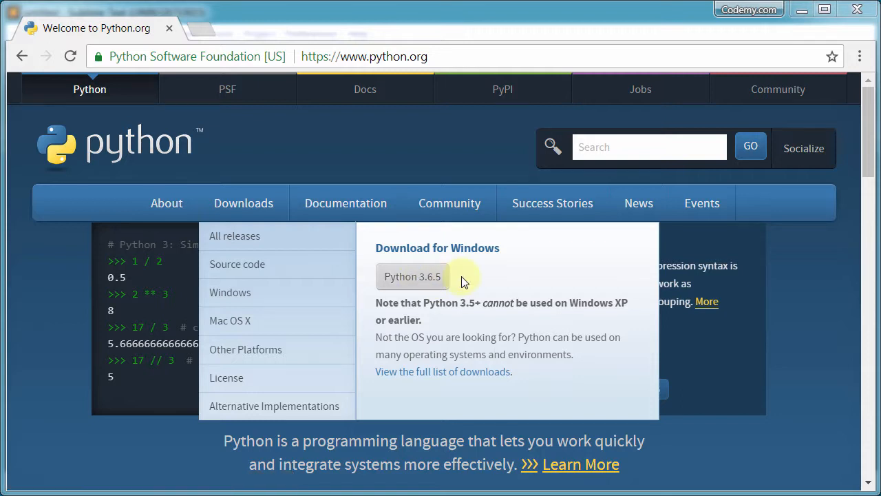
{"action": "mouse_move", "coordinate": [474, 281]}
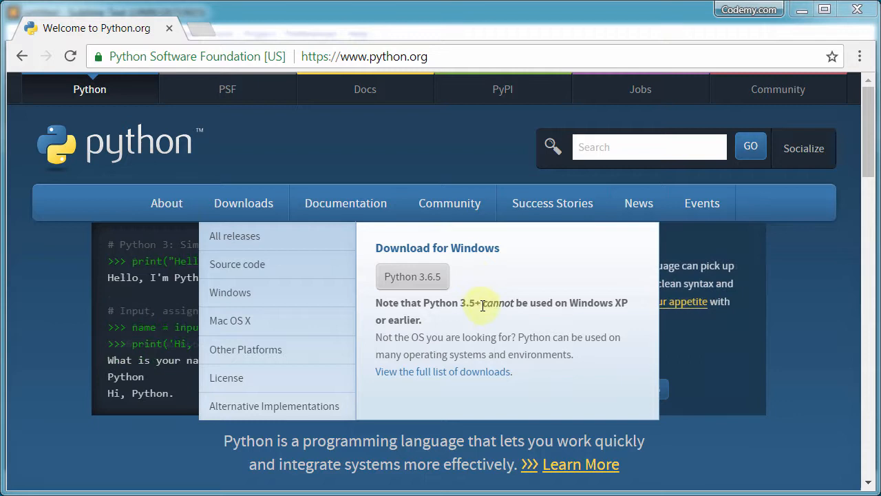
{"action": "mouse_move", "coordinate": [447, 343]}
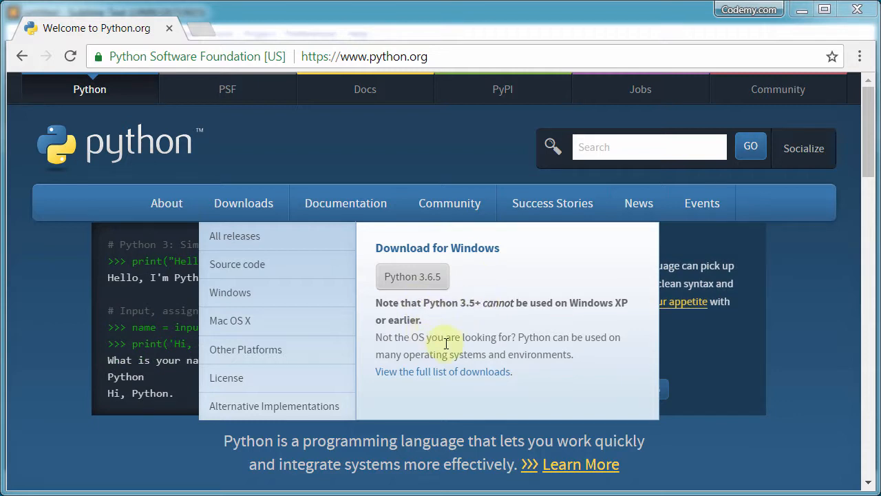
{"action": "mouse_move", "coordinate": [485, 383]}
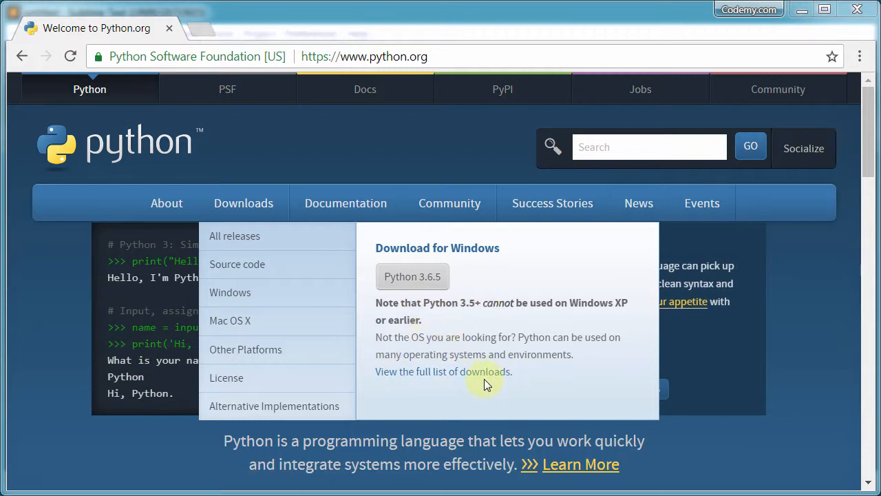
{"action": "mouse_move", "coordinate": [460, 315]}
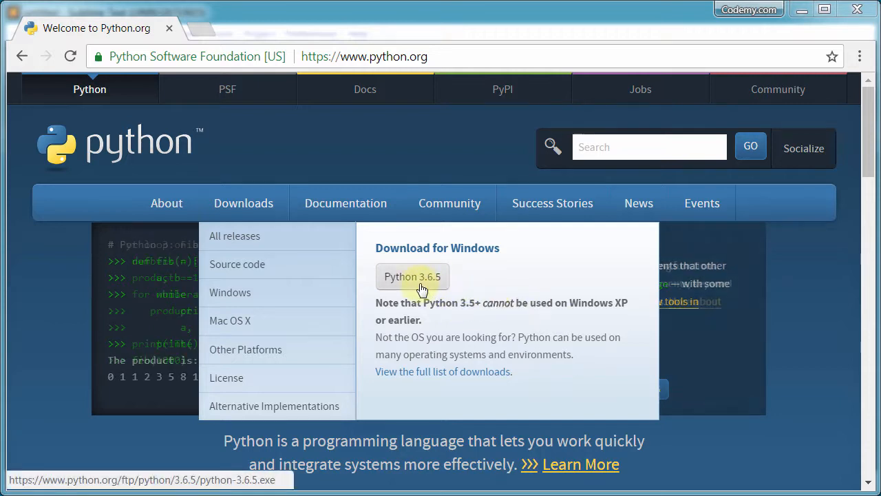
Step: Save python-3.6.5.exe to the Desktop and open the finished download
{"action": "left_click", "coordinate": [412, 276]}
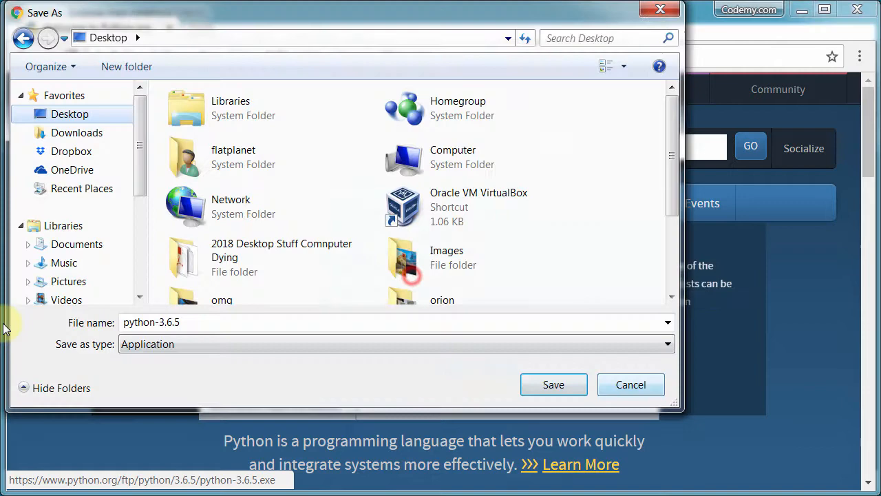
{"action": "mouse_move", "coordinate": [196, 27]}
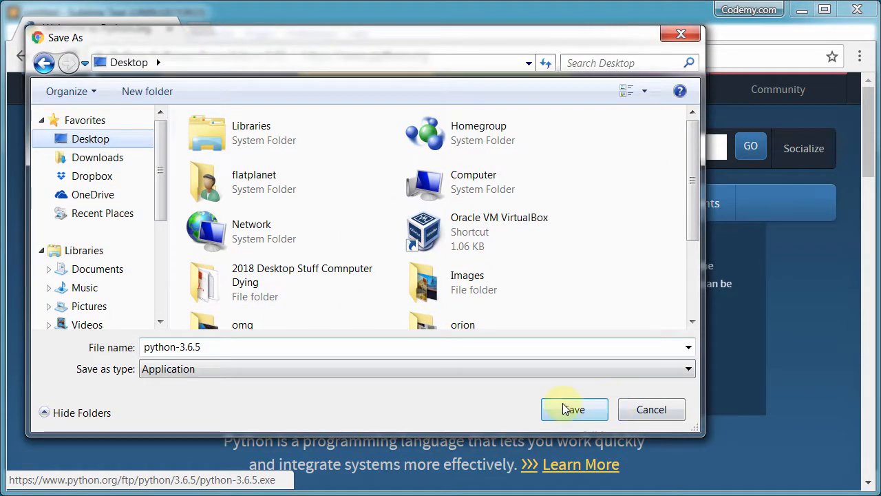
{"action": "left_click", "coordinate": [574, 409]}
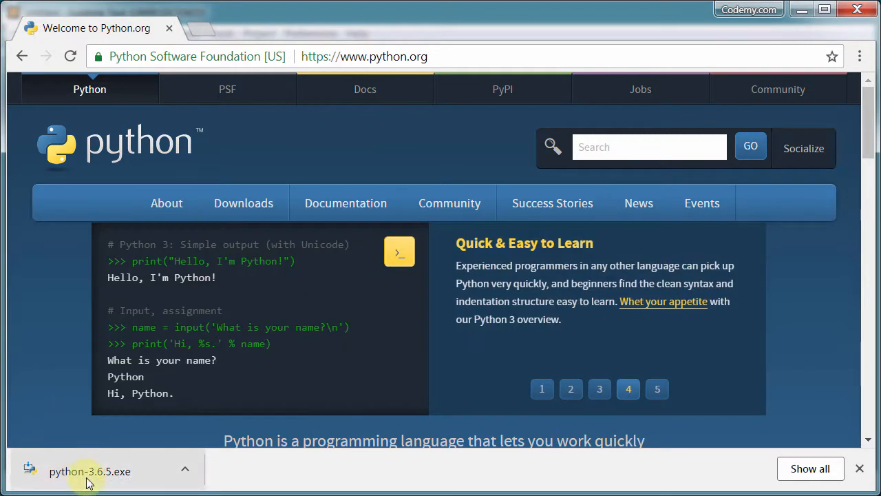
{"action": "mouse_move", "coordinate": [104, 478]}
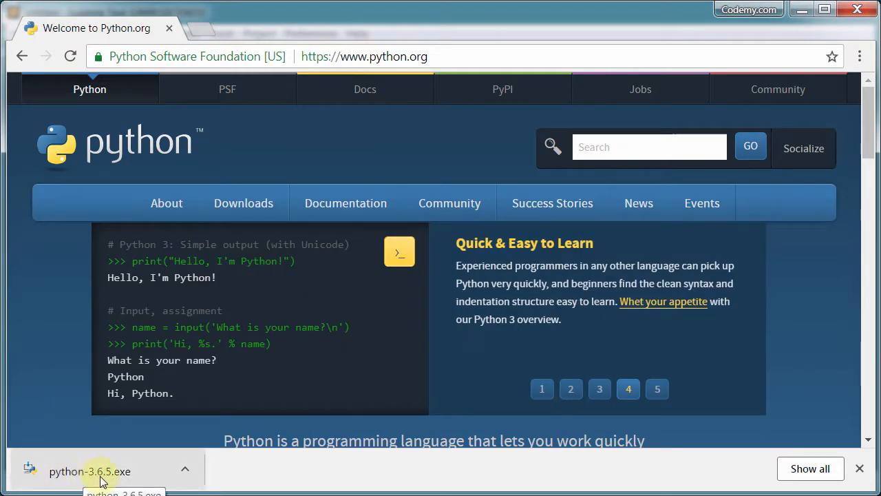
{"action": "left_click", "coordinate": [657, 389]}
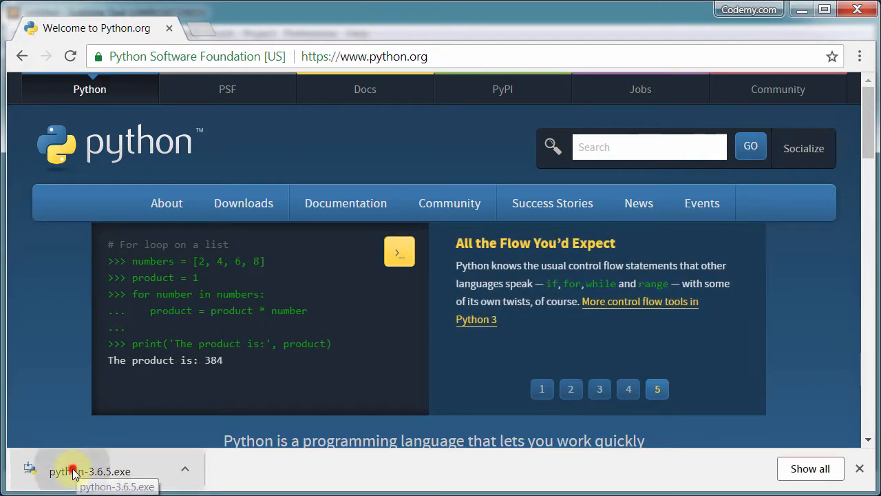
Step: Launch python-3.6.5.exe and leave 'Add Python 3.6 to PATH' checked
{"action": "left_click", "coordinate": [72, 471]}
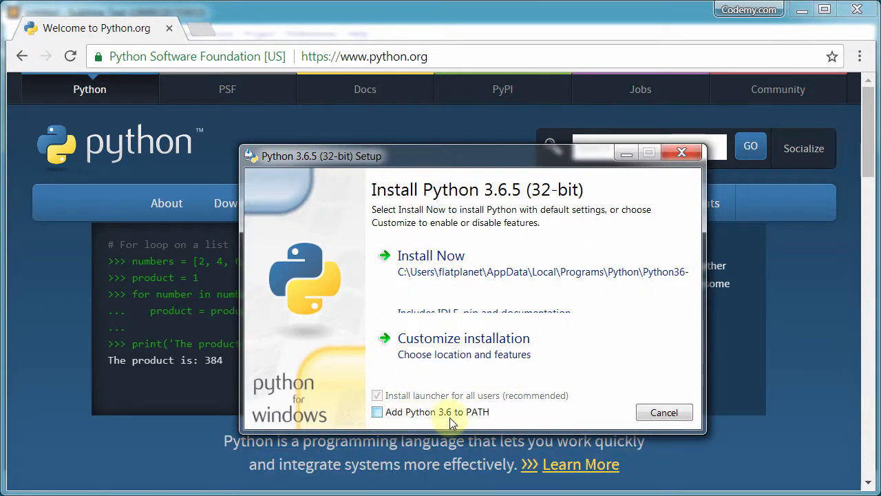
{"action": "left_click", "coordinate": [378, 412]}
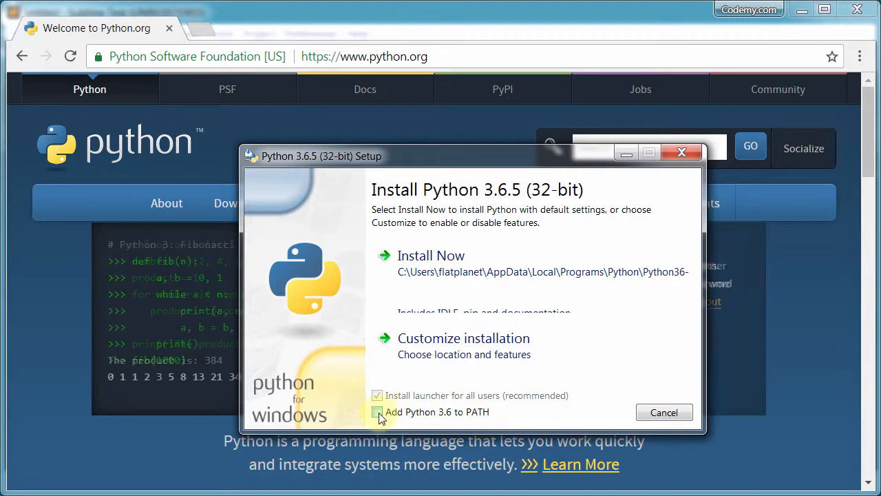
{"action": "left_click", "coordinate": [377, 412]}
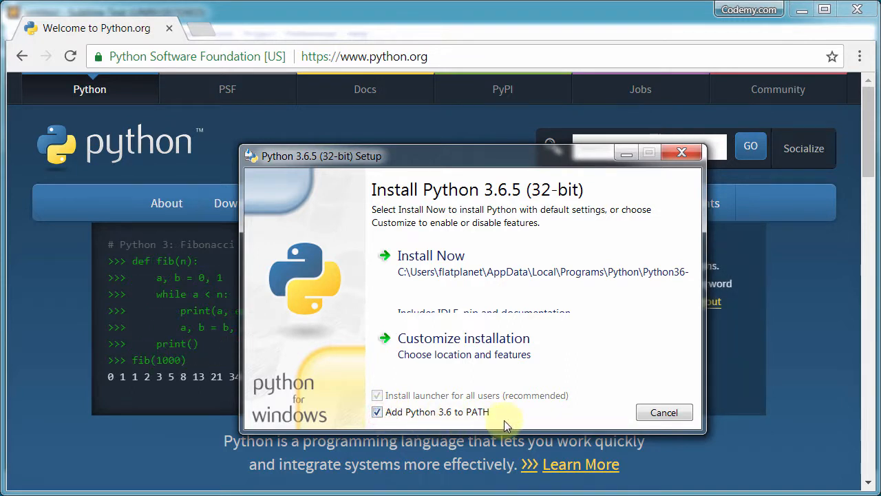
{"action": "mouse_move", "coordinate": [513, 420]}
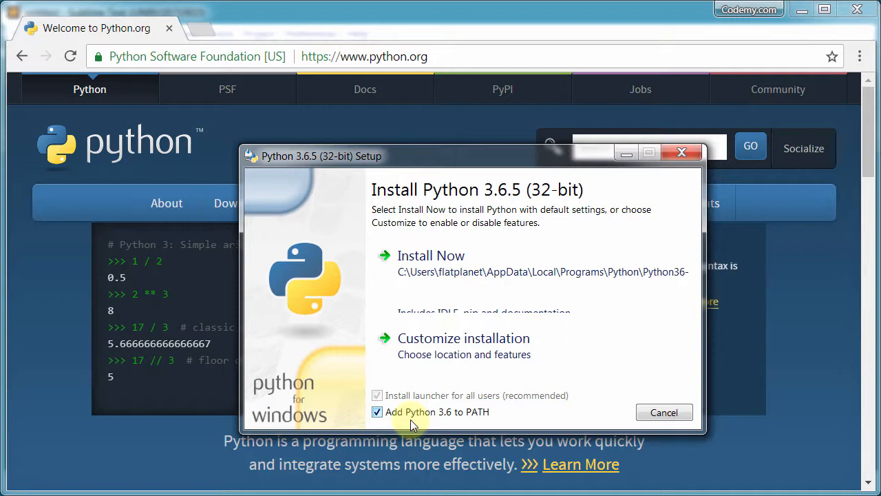
{"action": "left_click", "coordinate": [377, 412]}
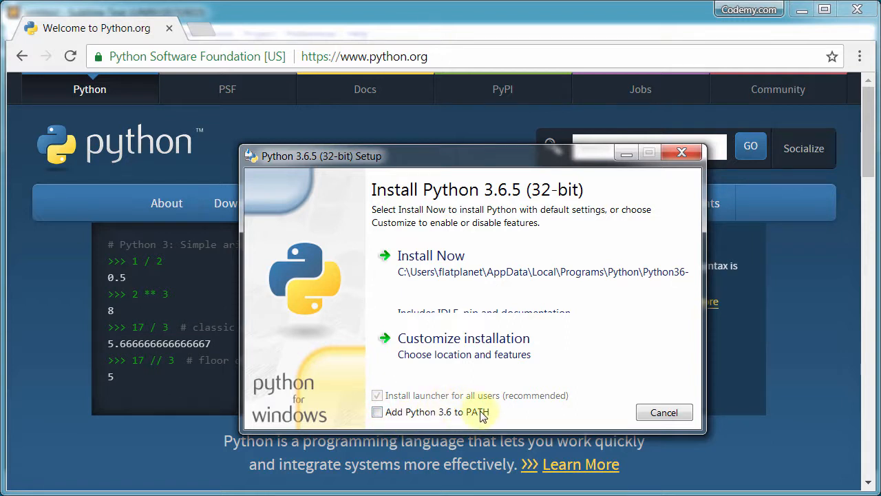
{"action": "left_click", "coordinate": [377, 412]}
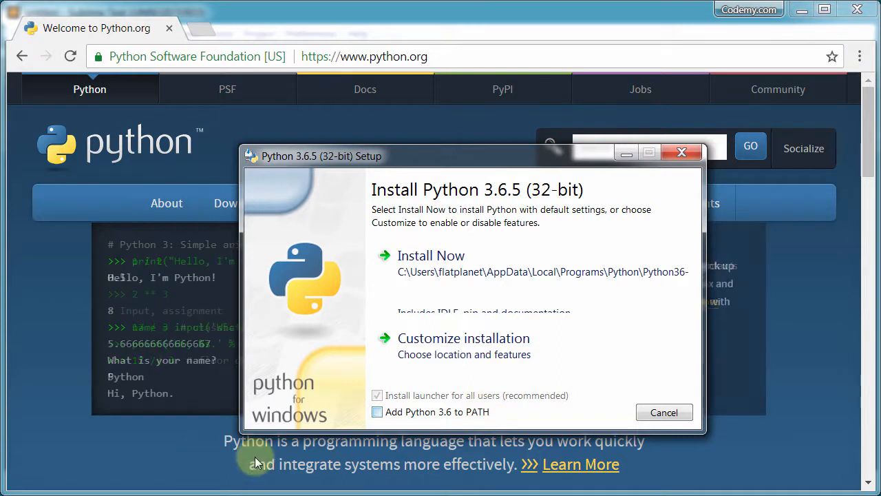
{"action": "mouse_move", "coordinate": [586, 416]}
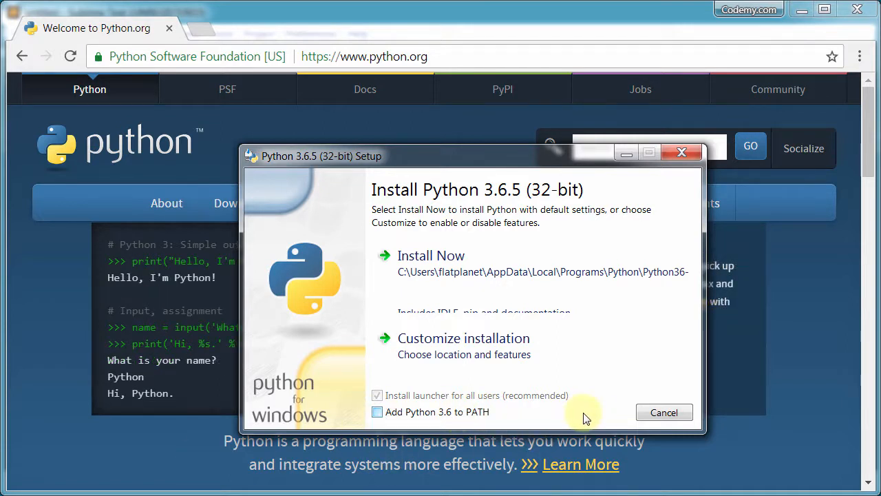
{"action": "mouse_move", "coordinate": [540, 424]}
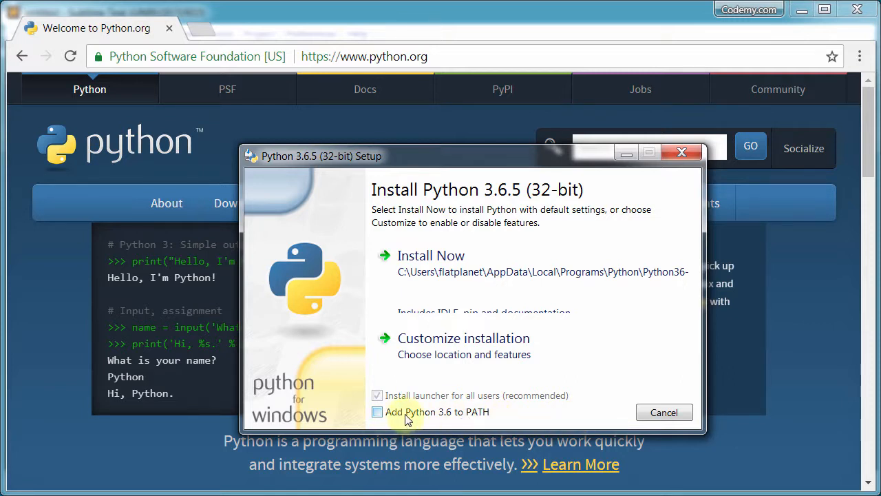
{"action": "left_click", "coordinate": [378, 412]}
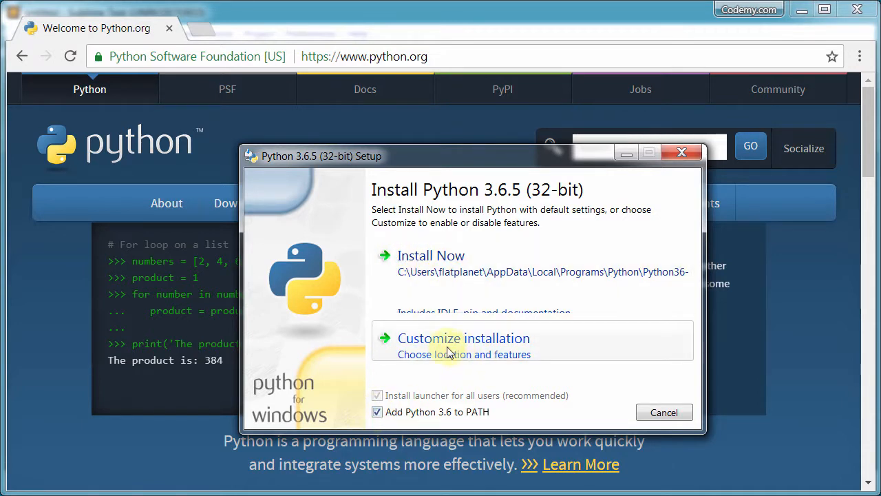
Step: Confirm PATH is checked and choose Customize installation to reach Optional Features
{"action": "left_click", "coordinate": [463, 338]}
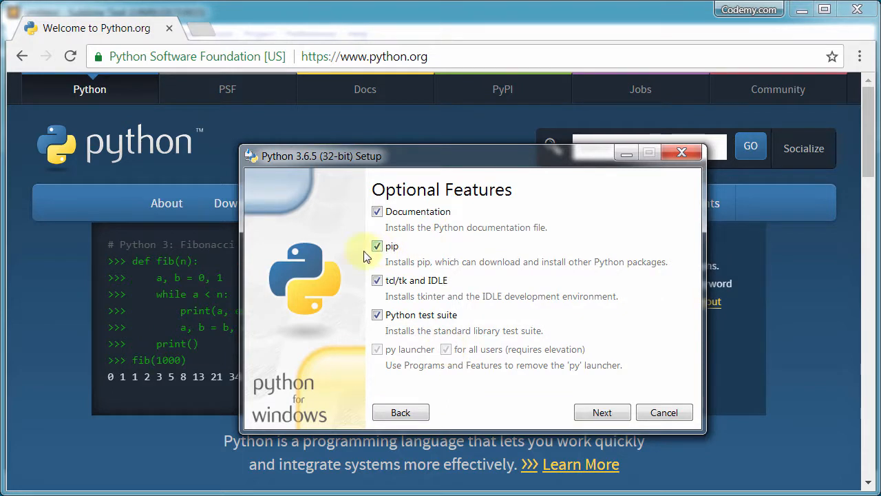
{"action": "mouse_move", "coordinate": [396, 231]}
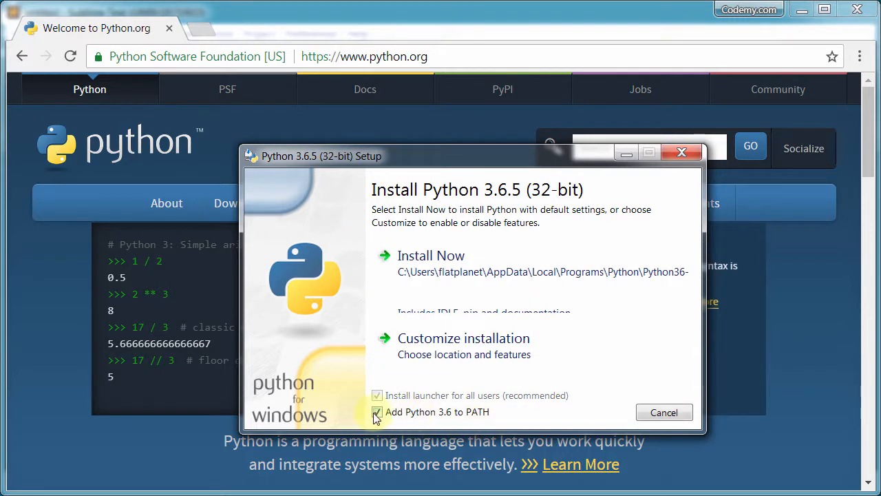
{"action": "left_click", "coordinate": [377, 412]}
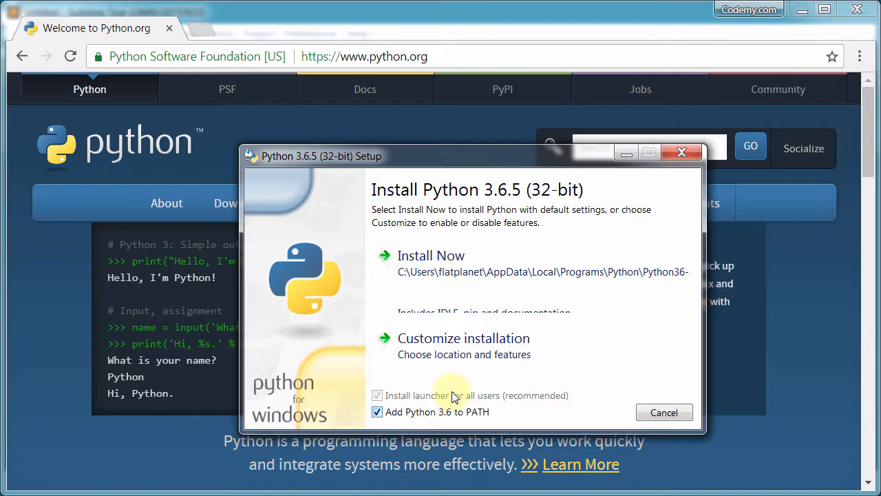
{"action": "mouse_move", "coordinate": [457, 375]}
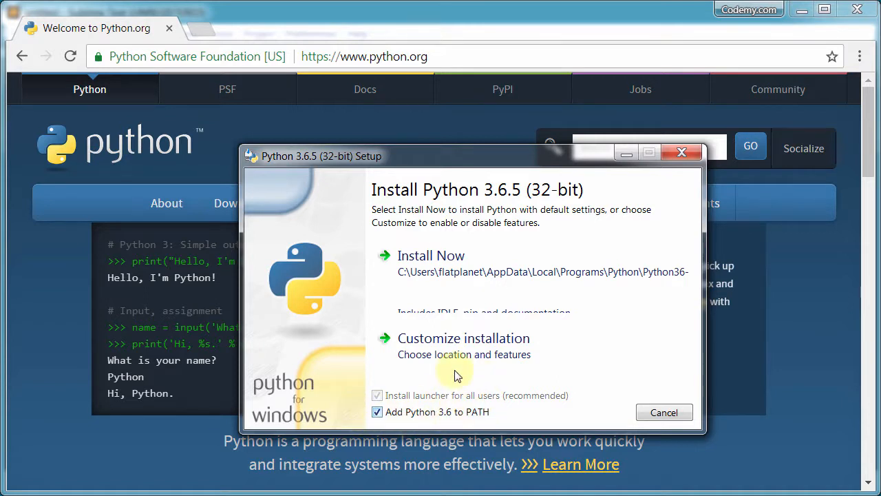
{"action": "left_click", "coordinate": [463, 338]}
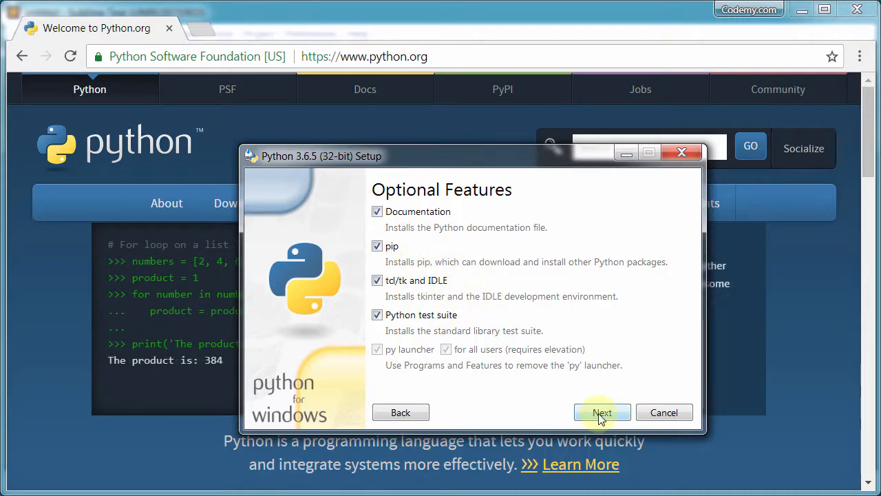
Step: Enable 'Install for all users' in Advanced Options and start the install
{"action": "left_click", "coordinate": [602, 412]}
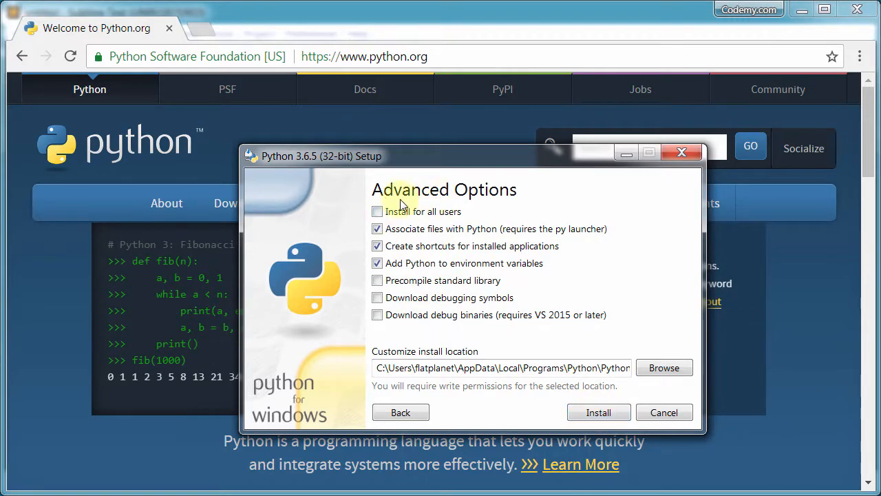
{"action": "left_click", "coordinate": [377, 211]}
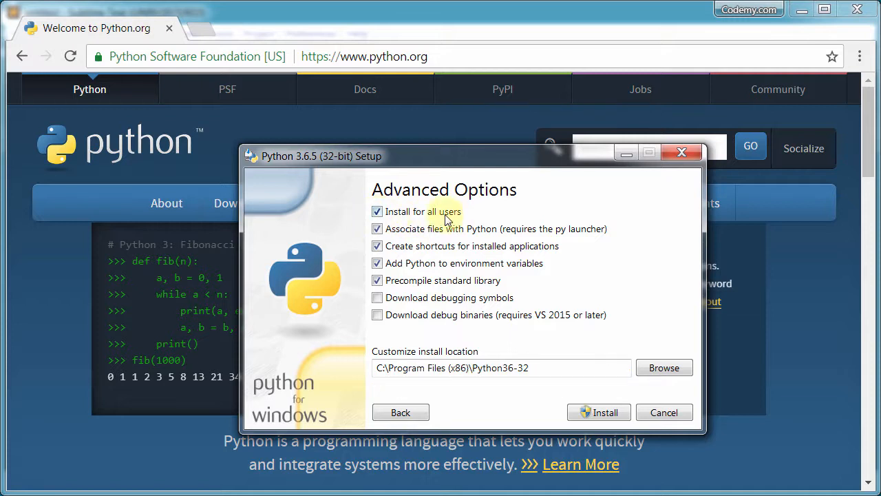
{"action": "mouse_move", "coordinate": [454, 252]}
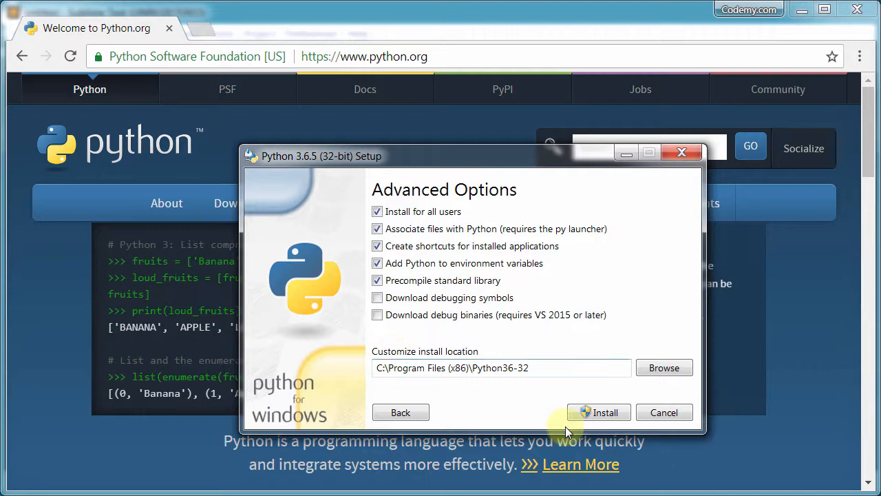
{"action": "left_click", "coordinate": [599, 413]}
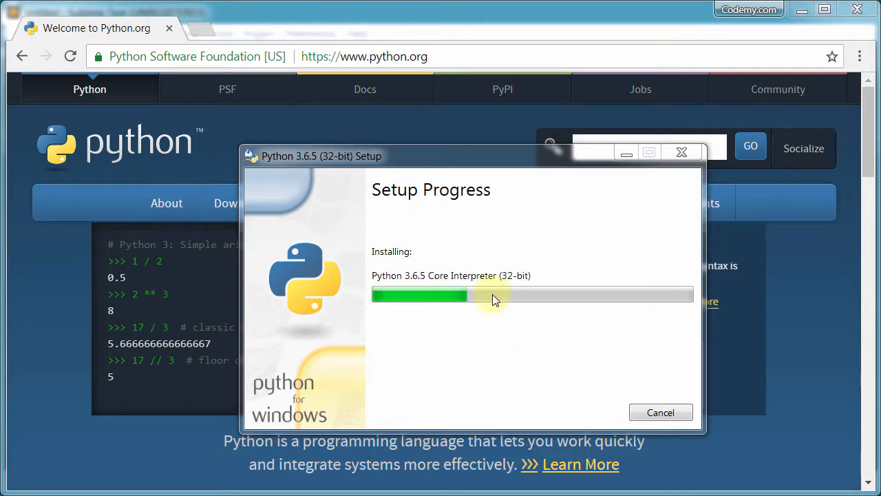
{"action": "mouse_move", "coordinate": [479, 371]}
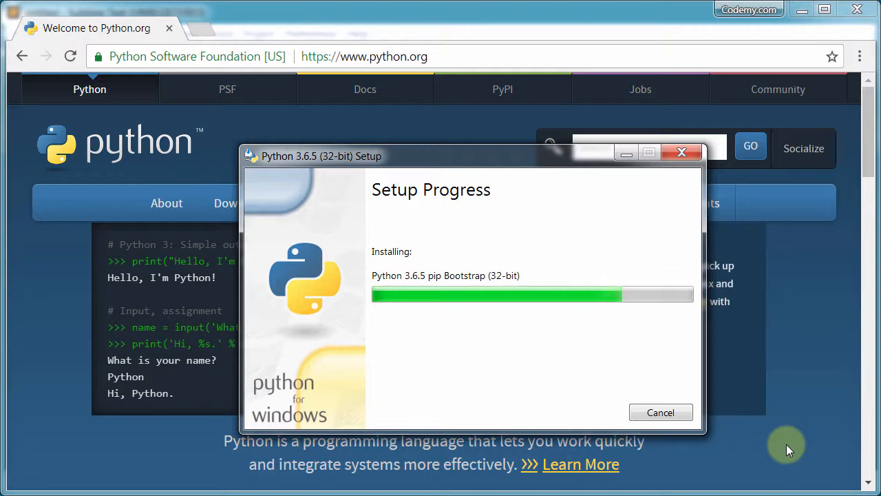
{"action": "mouse_move", "coordinate": [730, 413]}
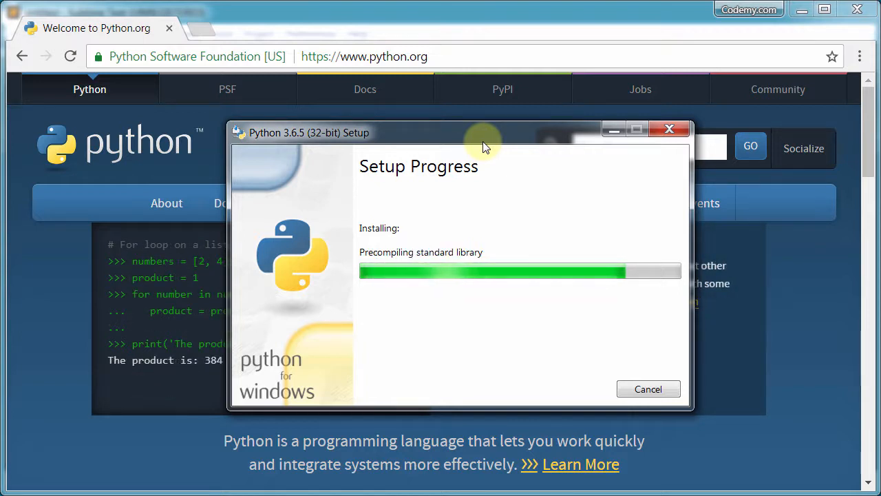
{"action": "mouse_move", "coordinate": [468, 231]}
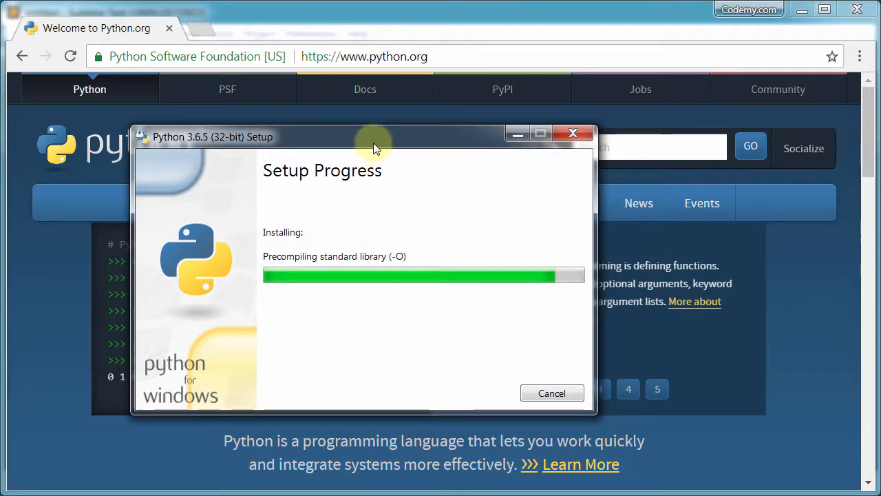
Step: Move the progress window aside and close the 'Setup was successful' installer
{"action": "left_click_drag", "start_coordinate": [376, 137], "coordinate": [458, 152]}
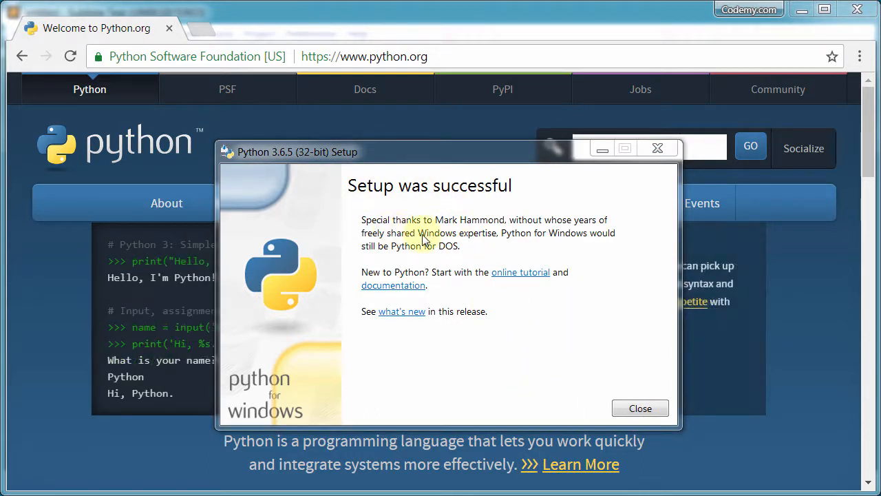
{"action": "left_click", "coordinate": [639, 407]}
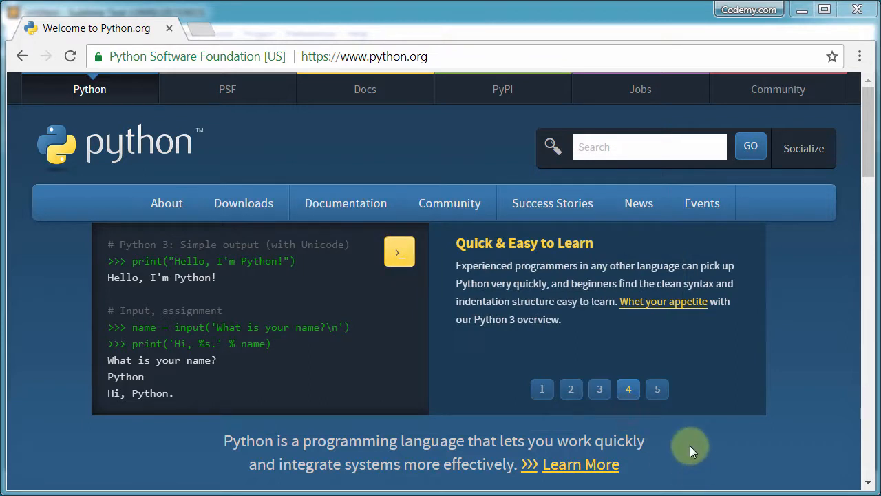